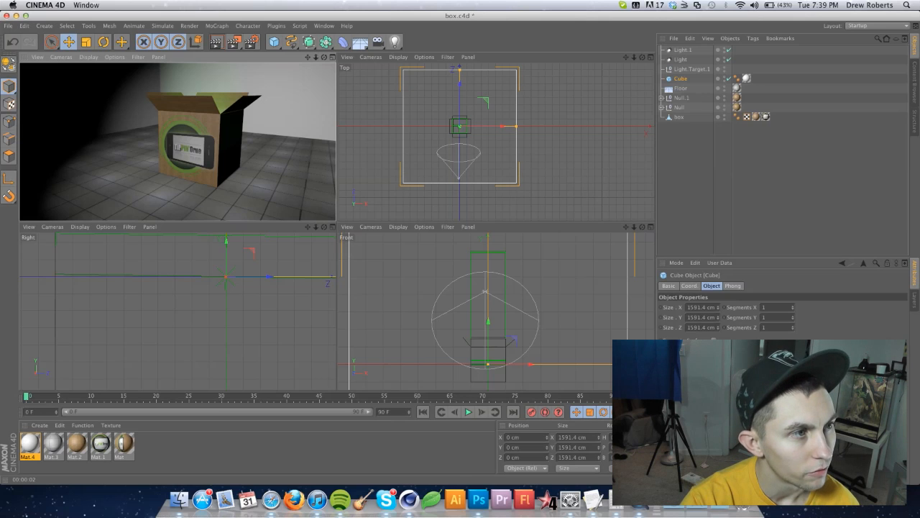
Start a new empty project via File > New, replacing the box scene.
{"action": "left_click", "coordinate": [9, 26]}
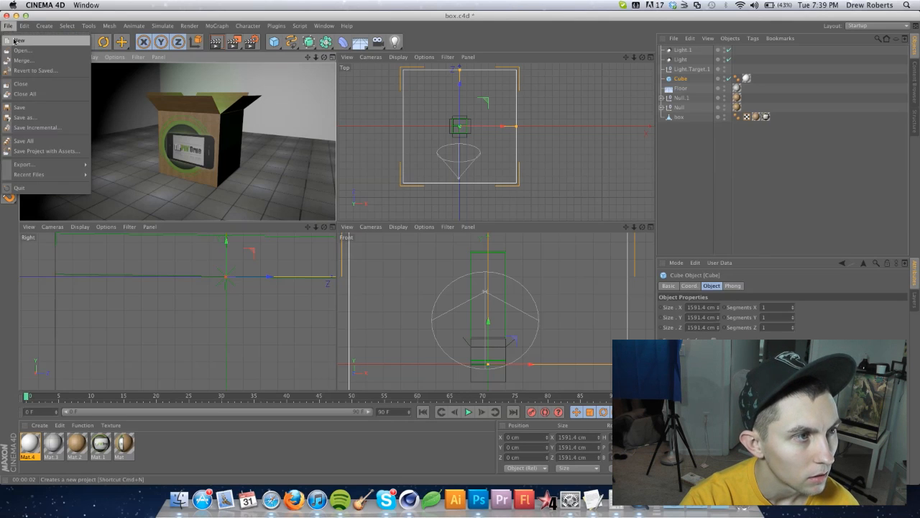
{"action": "left_click", "coordinate": [19, 41]}
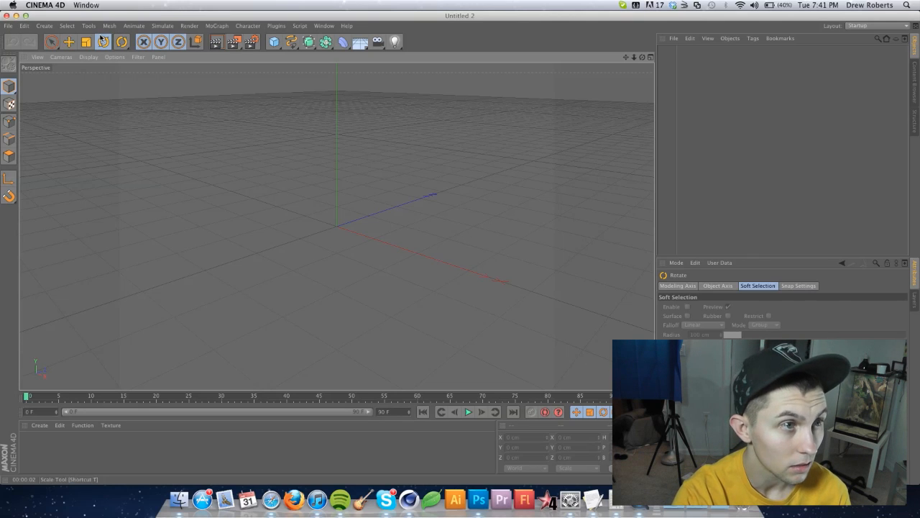
{"action": "mouse_move", "coordinate": [122, 26]}
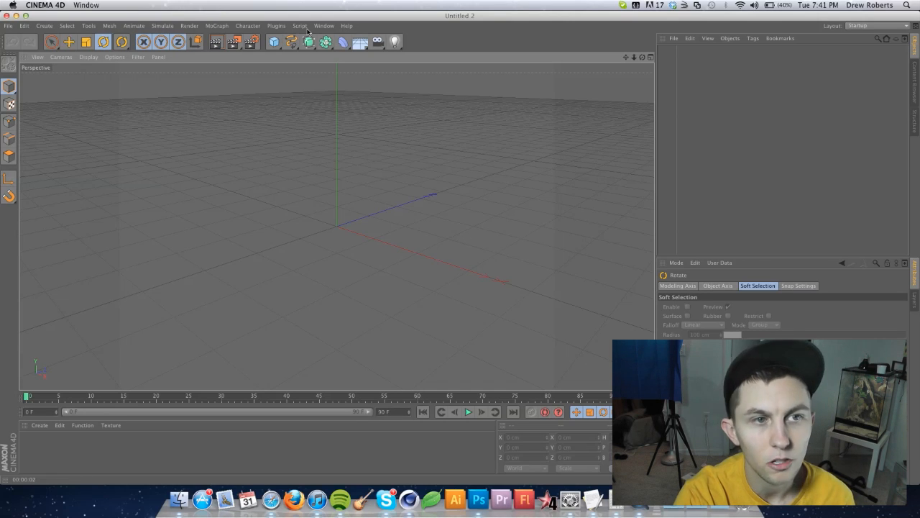
{"action": "left_click", "coordinate": [324, 26]}
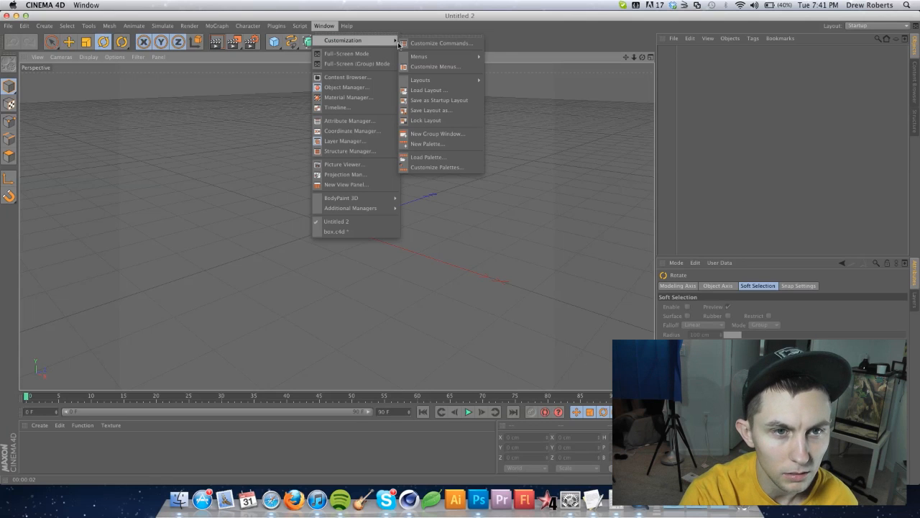
{"action": "mouse_move", "coordinate": [420, 79]}
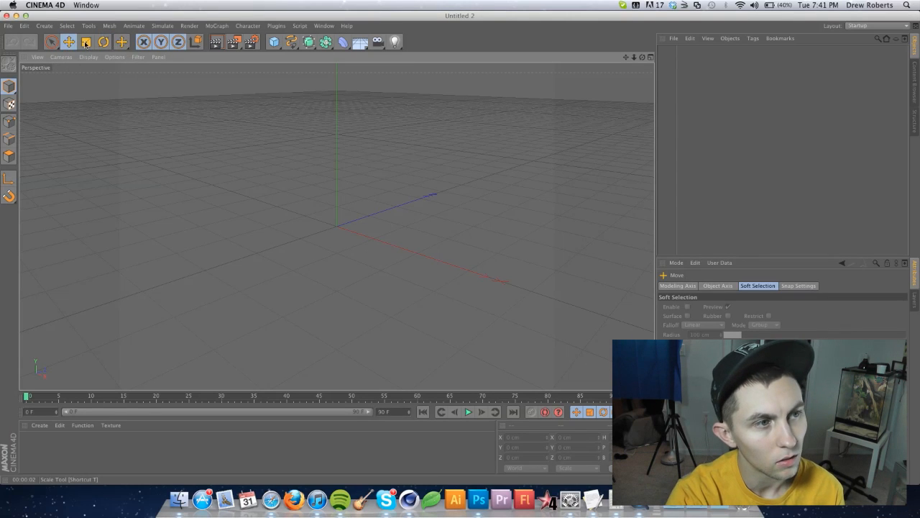
{"action": "left_click", "coordinate": [104, 42]}
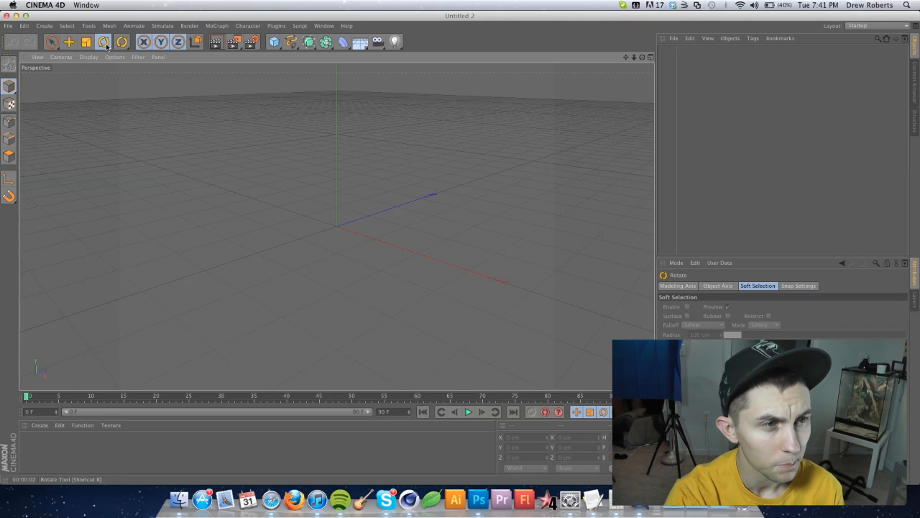
{"action": "left_click", "coordinate": [179, 42]}
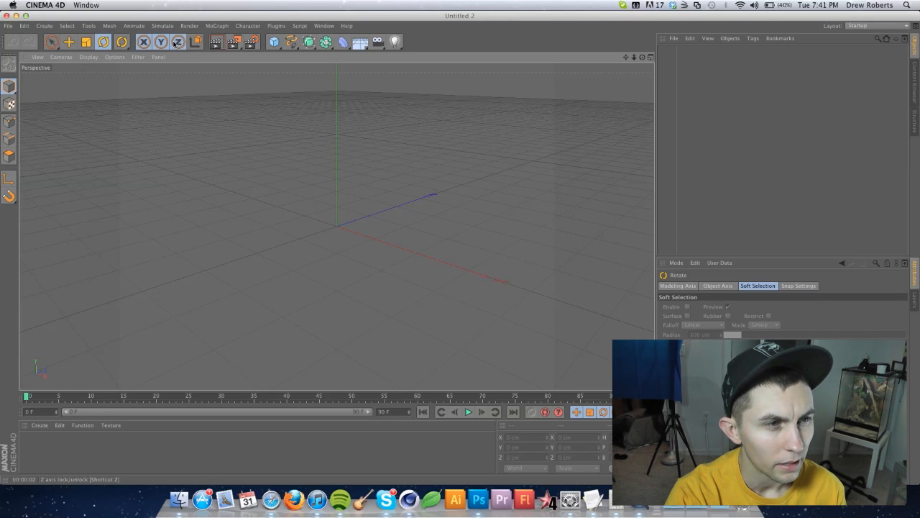
{"action": "left_click", "coordinate": [177, 42]}
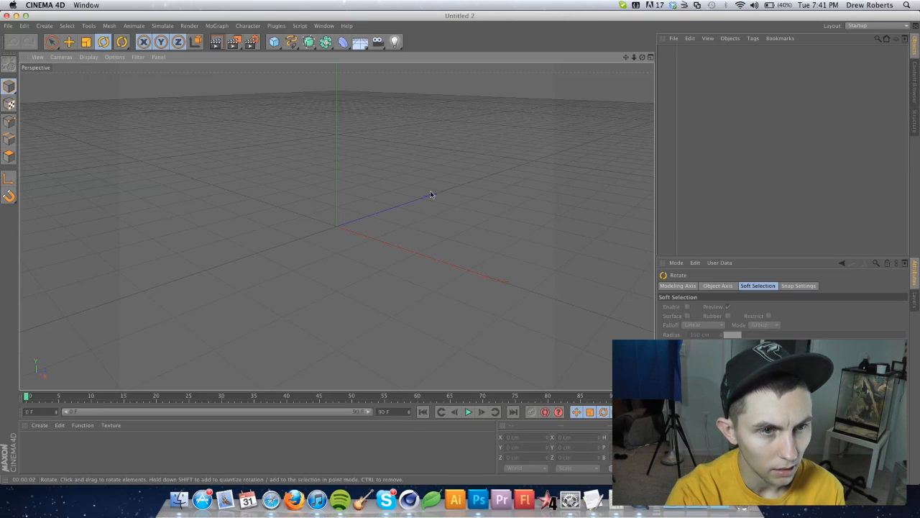
{"action": "mouse_move", "coordinate": [324, 157]}
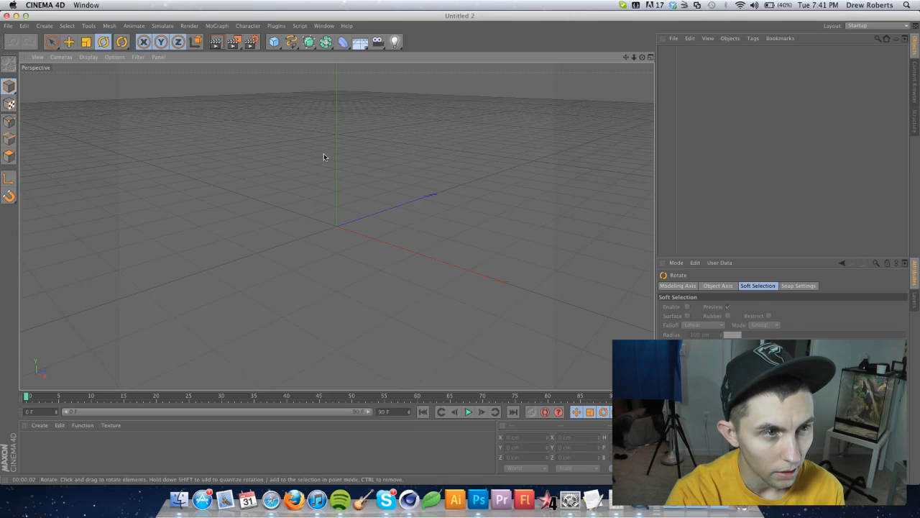
{"action": "mouse_move", "coordinate": [216, 42]}
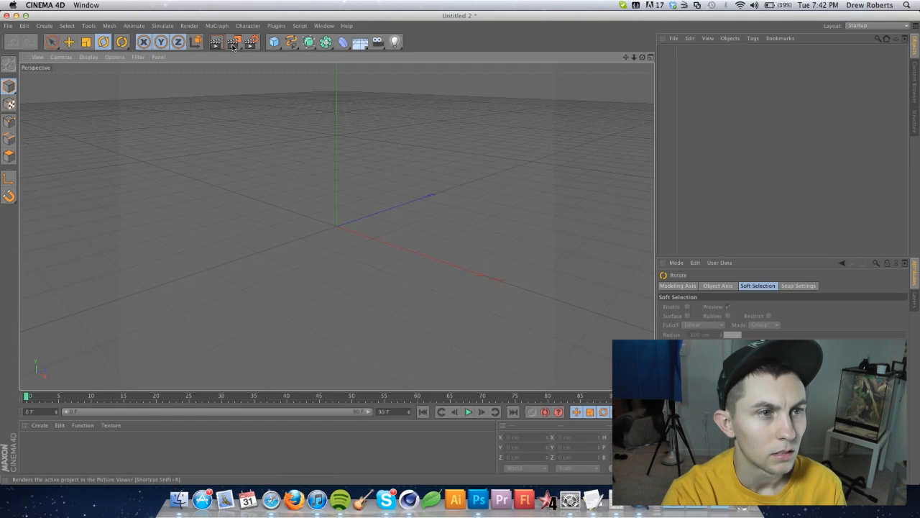
{"action": "left_click", "coordinate": [235, 42]}
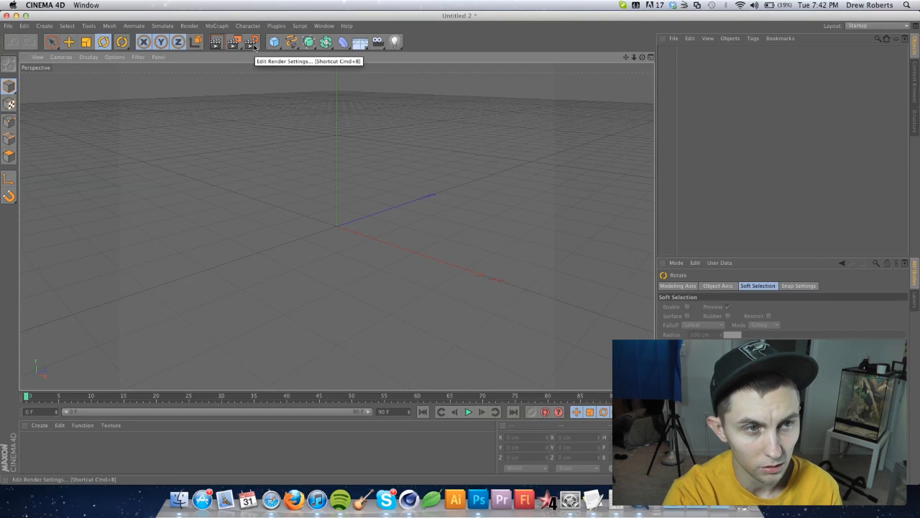
{"action": "left_click", "coordinate": [274, 40]}
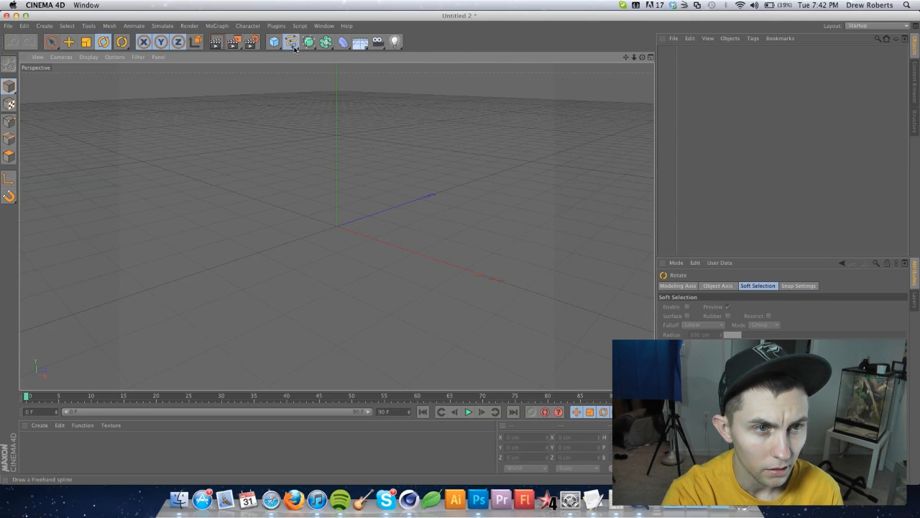
{"action": "left_click", "coordinate": [292, 41]}
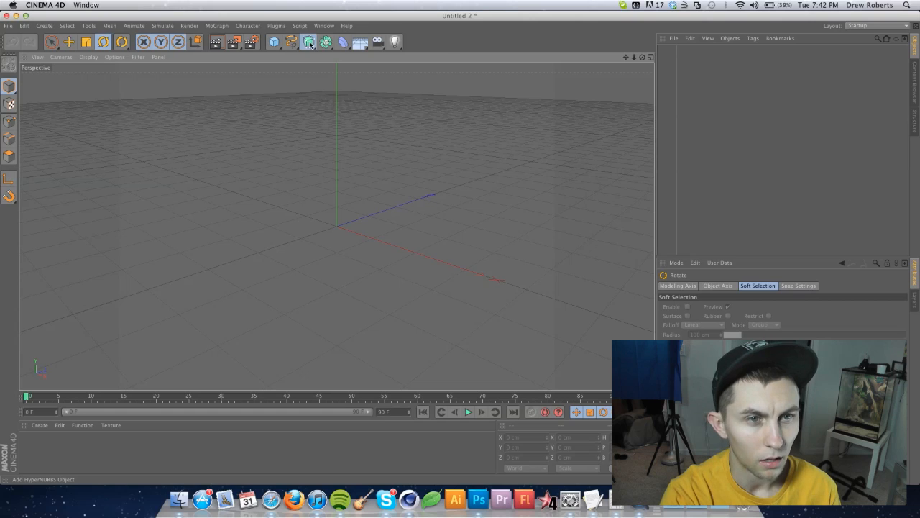
{"action": "mouse_move", "coordinate": [325, 41]}
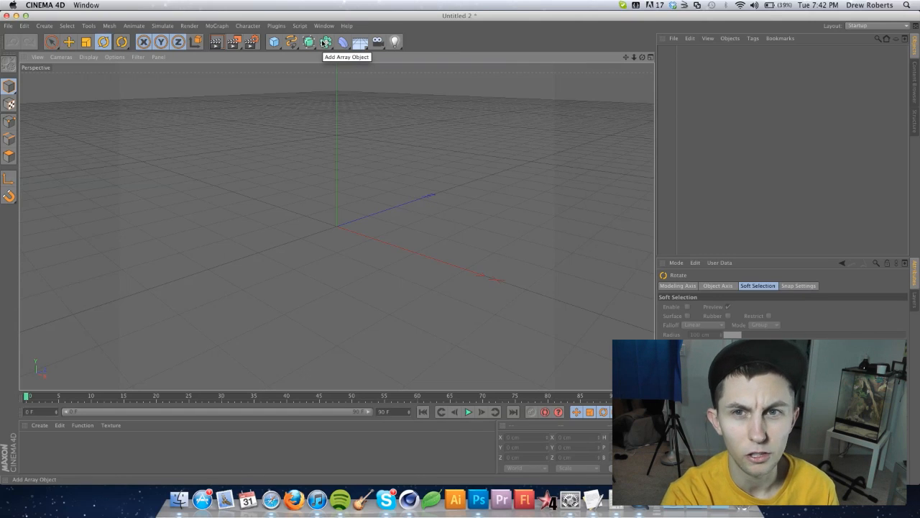
{"action": "left_click", "coordinate": [325, 42]}
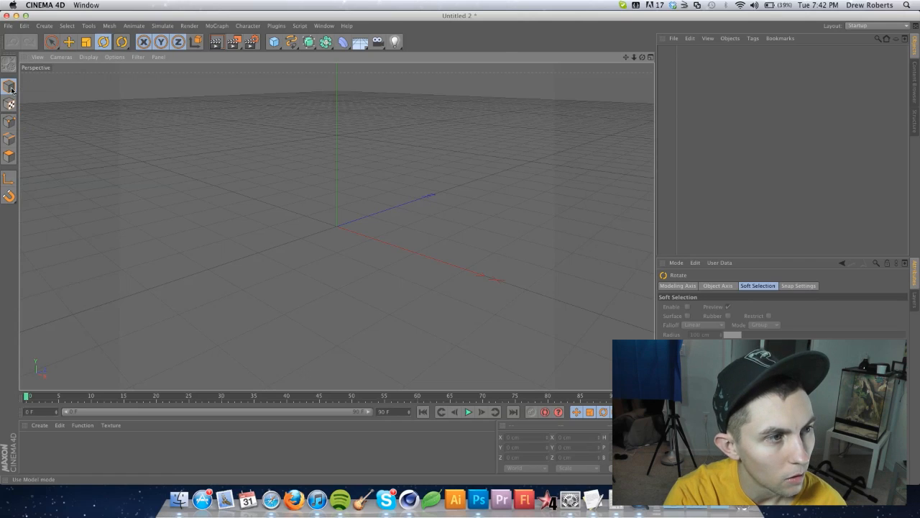
{"action": "mouse_move", "coordinate": [11, 86]}
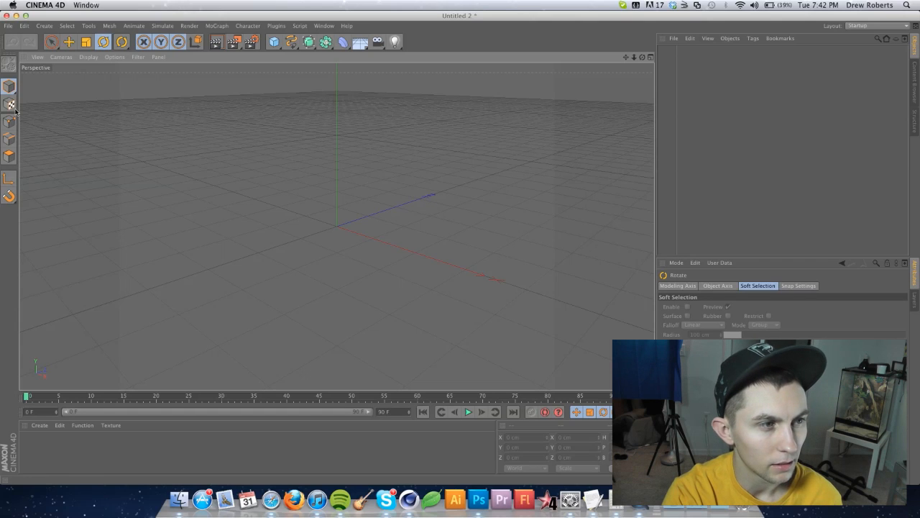
{"action": "mouse_move", "coordinate": [8, 104]}
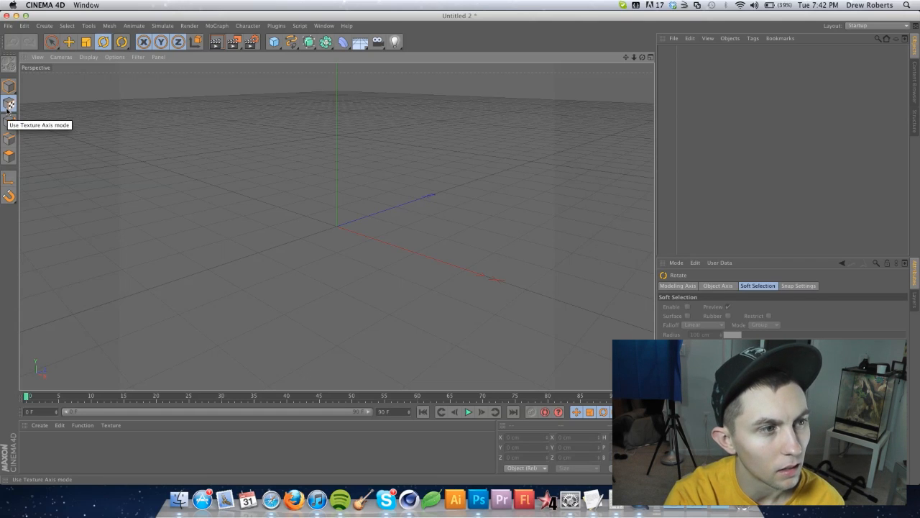
{"action": "mouse_move", "coordinate": [8, 121]}
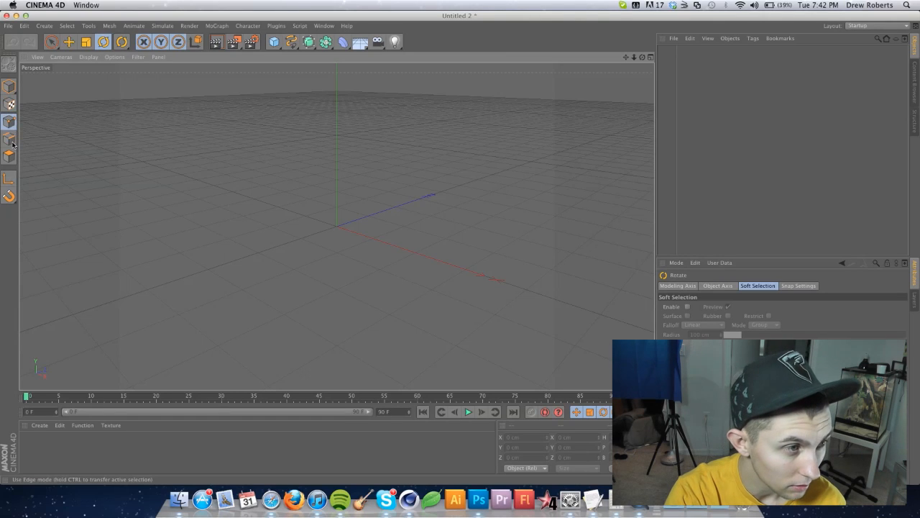
{"action": "left_click", "coordinate": [9, 156]}
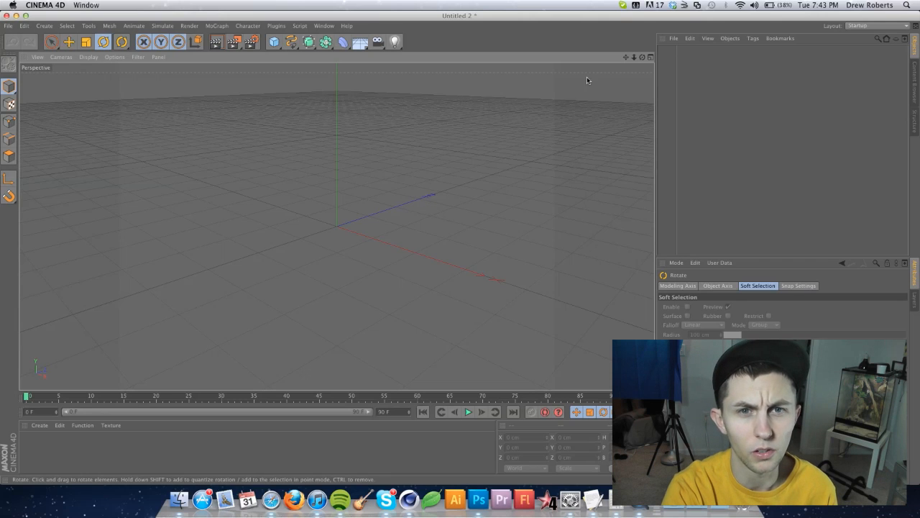
{"action": "mouse_move", "coordinate": [133, 403]}
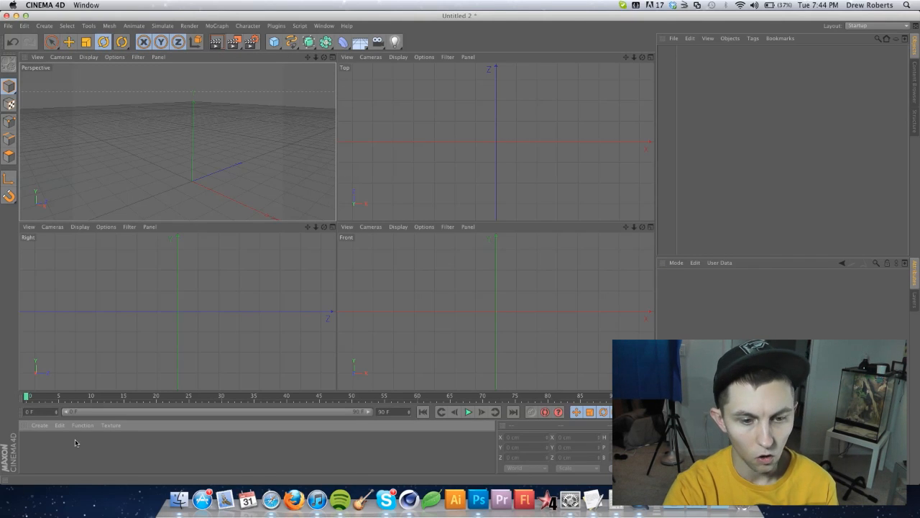
{"action": "mouse_move", "coordinate": [725, 89]}
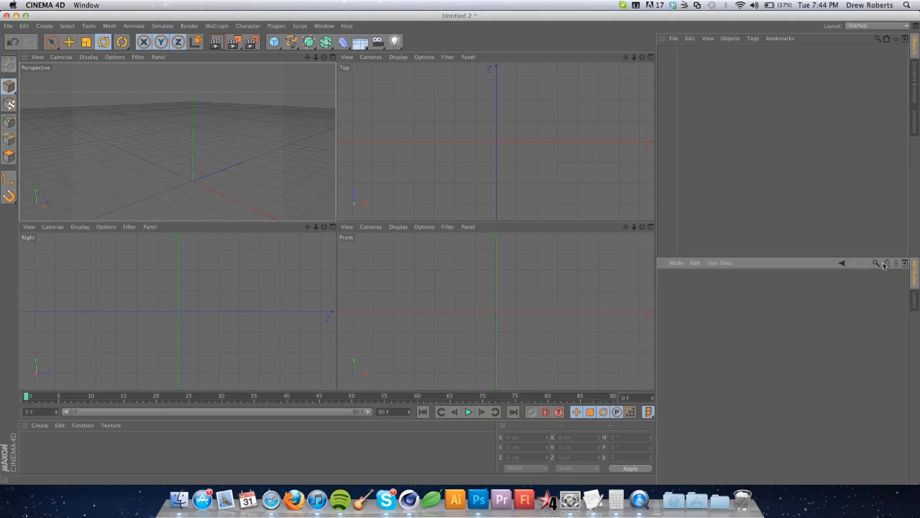
{"action": "mouse_move", "coordinate": [693, 267]}
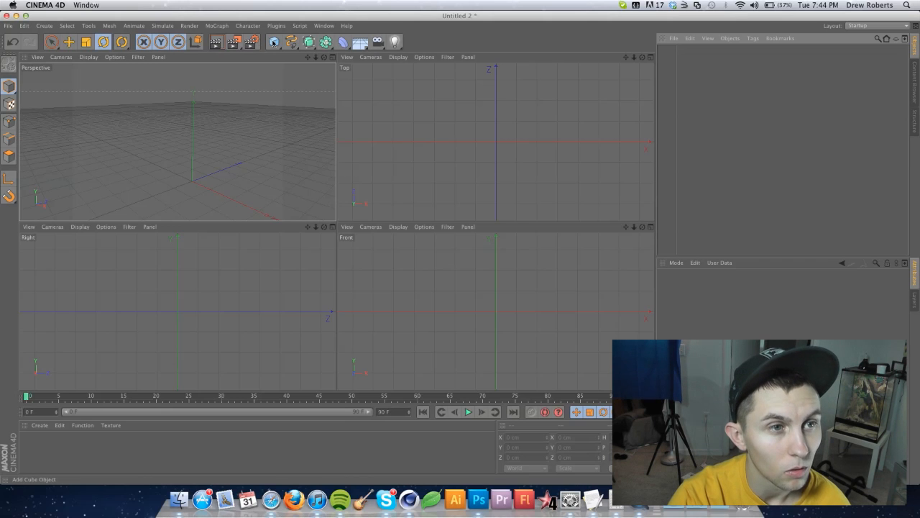
Add a default 200 cm cube primitive at the scene origin.
{"action": "left_click", "coordinate": [273, 42]}
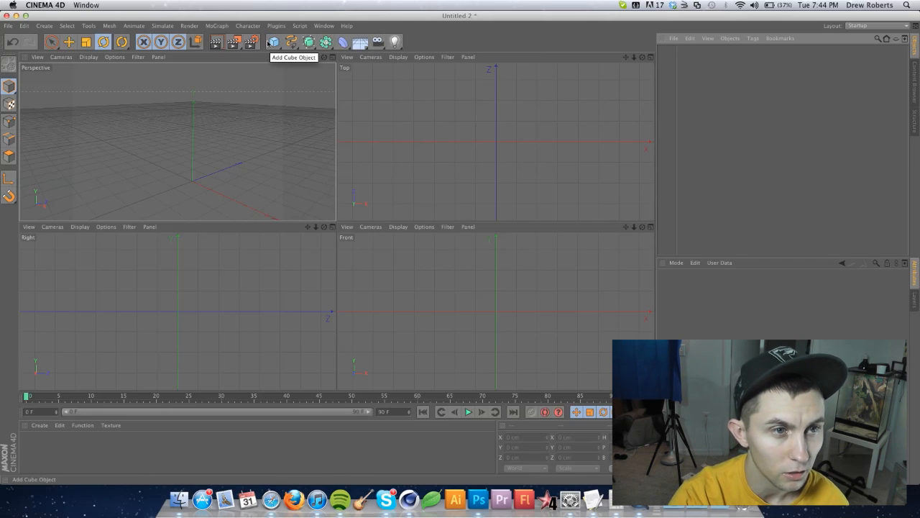
{"action": "left_click", "coordinate": [273, 42]}
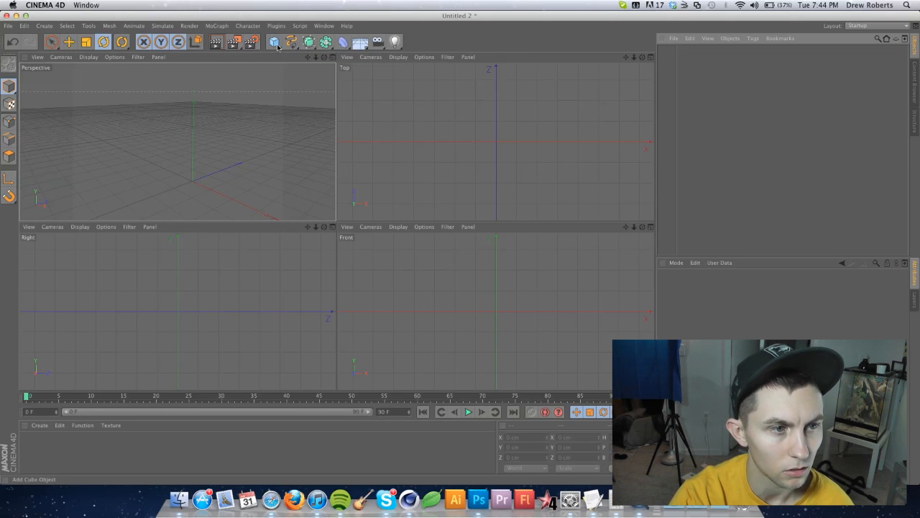
{"action": "left_click", "coordinate": [274, 42]}
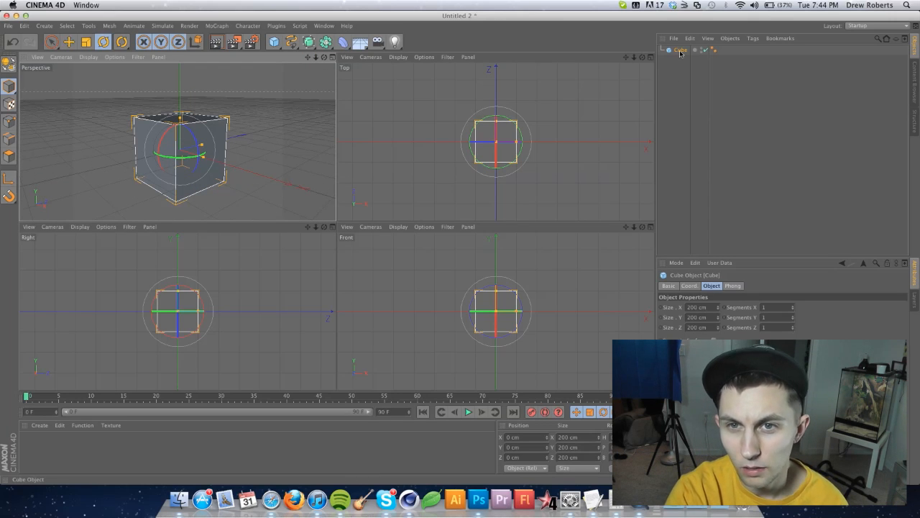
{"action": "mouse_move", "coordinate": [679, 49]}
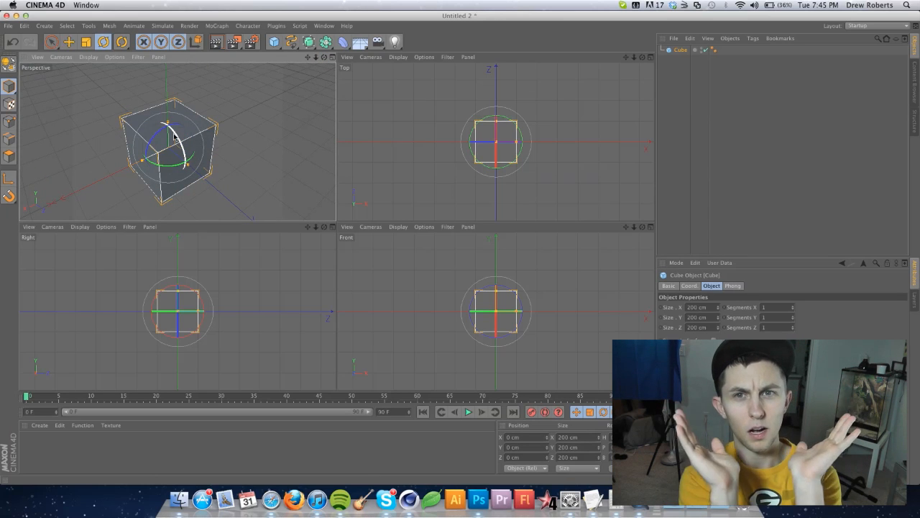
{"action": "mouse_move", "coordinate": [8, 63]}
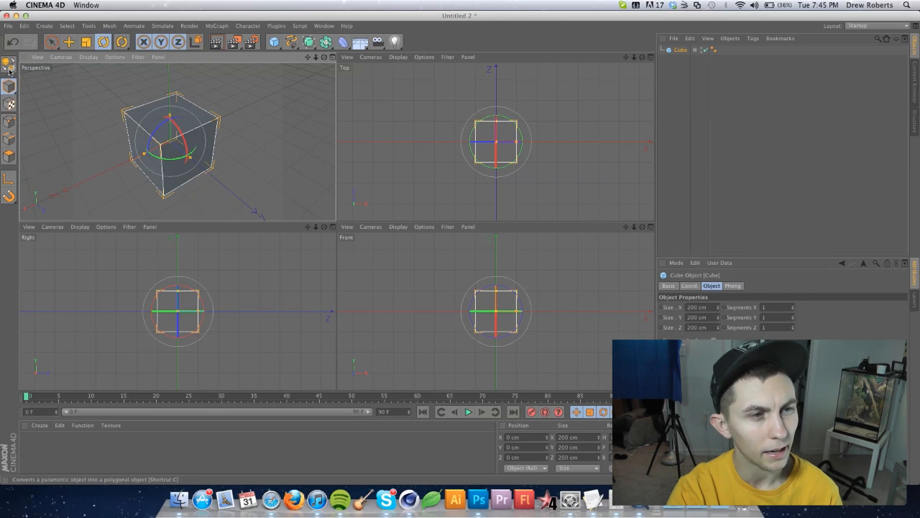
{"action": "mouse_move", "coordinate": [9, 65]}
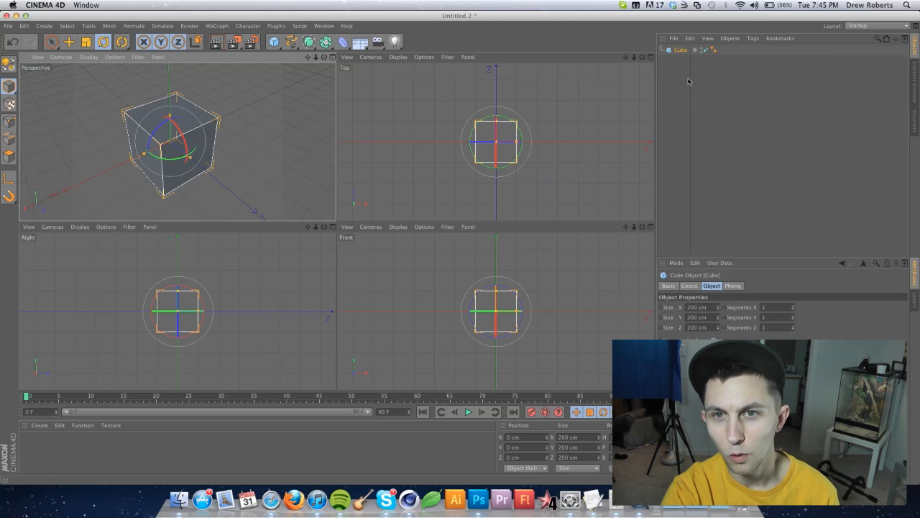
{"action": "mouse_move", "coordinate": [680, 48]}
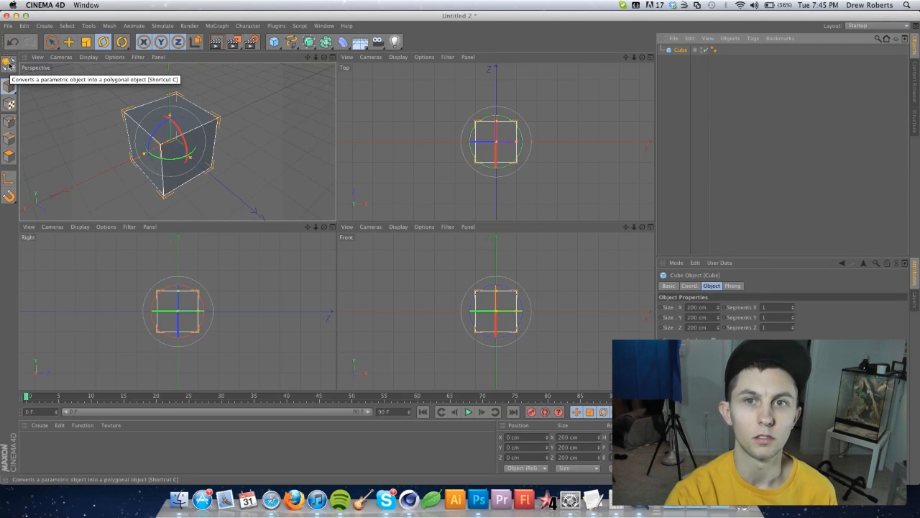
Make the cube an editable polygon object and switch to Polygon mode.
{"action": "left_click", "coordinate": [10, 63]}
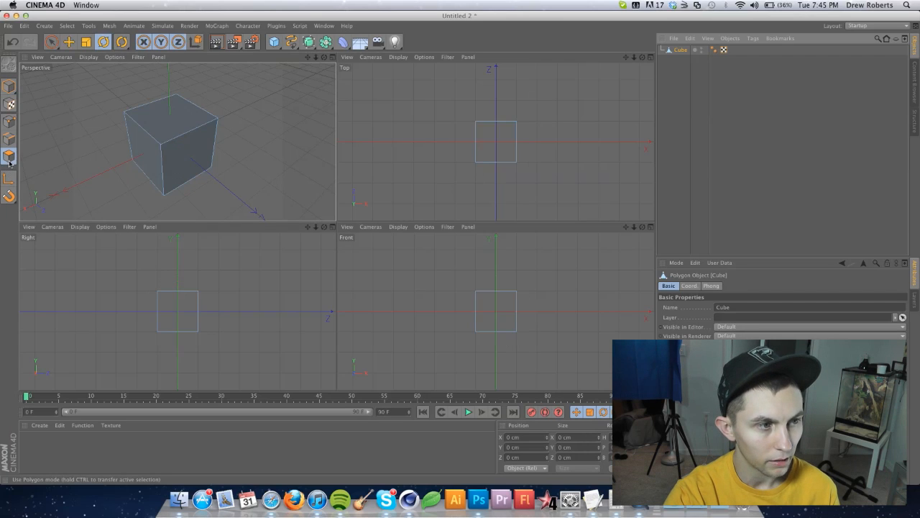
{"action": "left_click", "coordinate": [9, 156]}
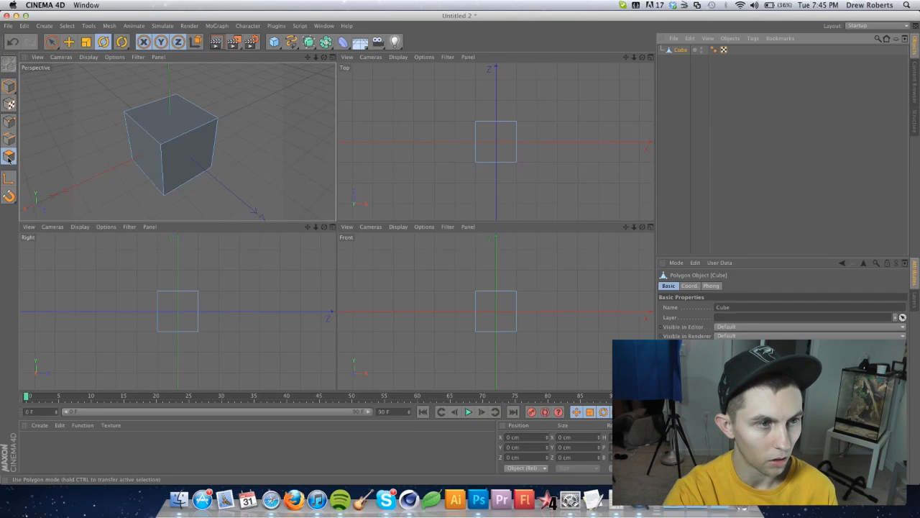
Select the cube's top face with Live Selection in the Perspective view.
{"action": "left_click", "coordinate": [69, 42]}
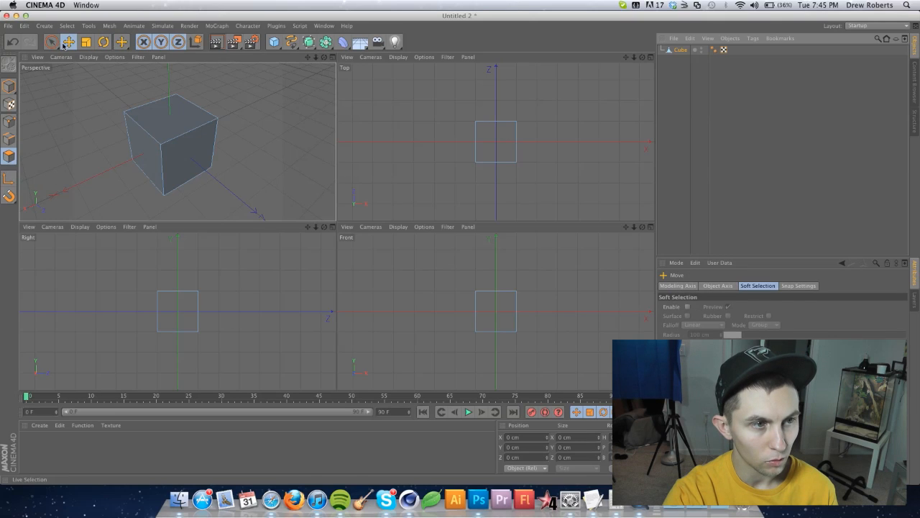
{"action": "left_click", "coordinate": [172, 159]}
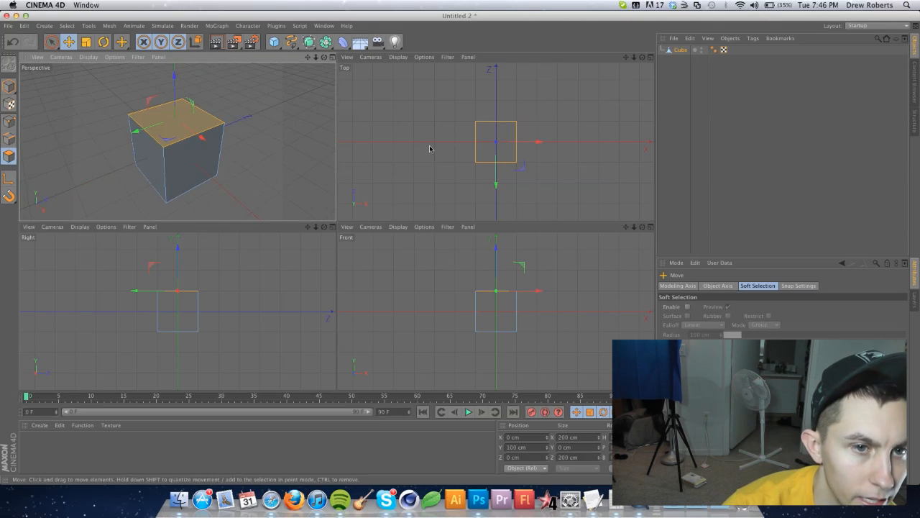
{"action": "mouse_move", "coordinate": [475, 132]}
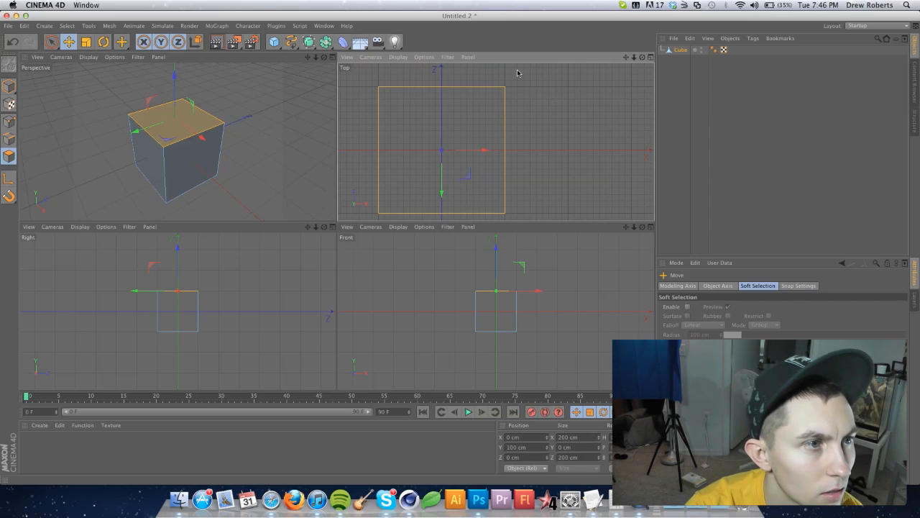
Pick the Knife from Mesh > Create Tools to cut the top face.
{"action": "left_click", "coordinate": [134, 26]}
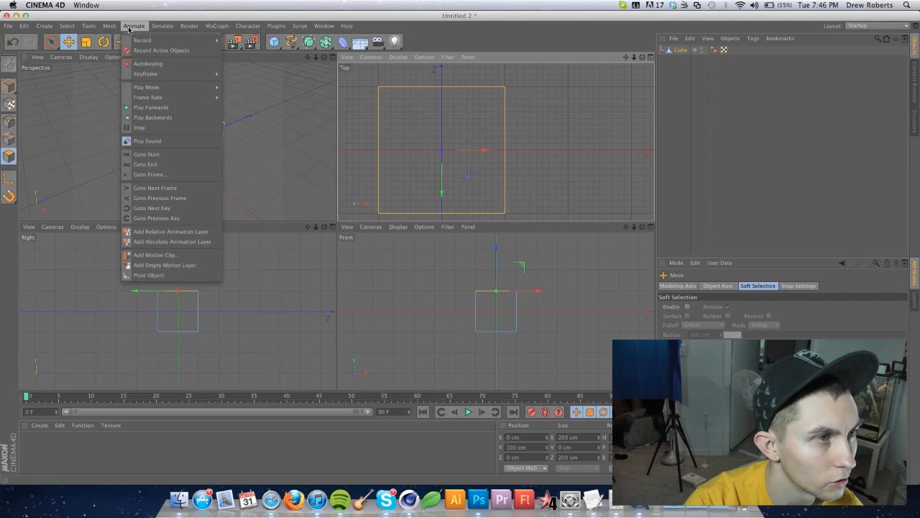
{"action": "left_click", "coordinate": [109, 26]}
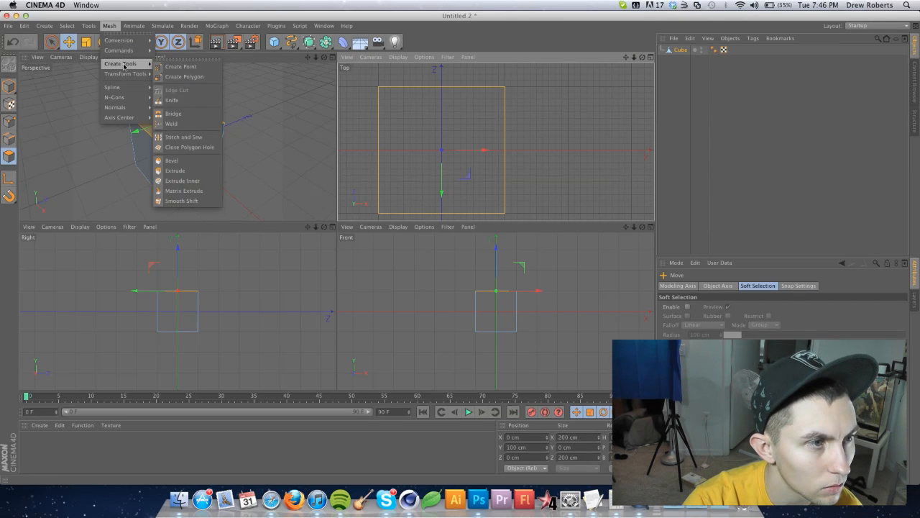
{"action": "left_click", "coordinate": [173, 101]}
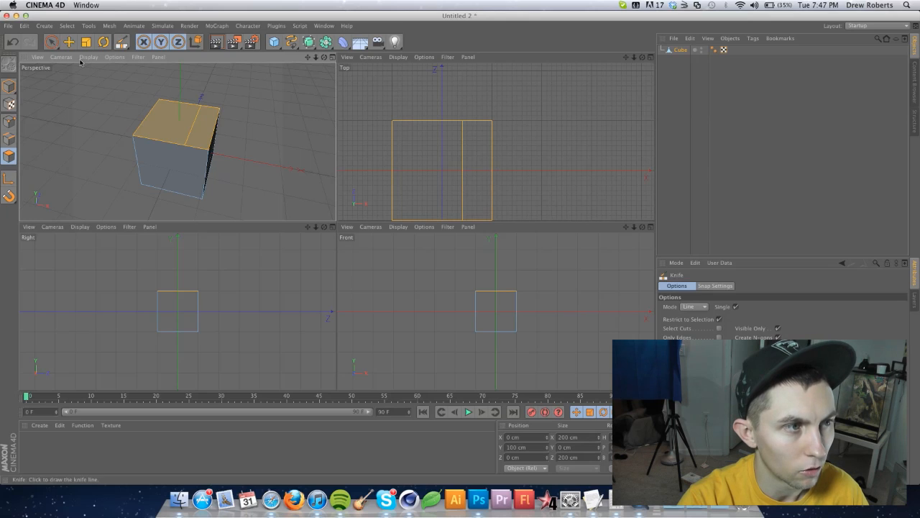
Leave the knife and select the narrow strip cut from the top face.
{"action": "left_click", "coordinate": [69, 41]}
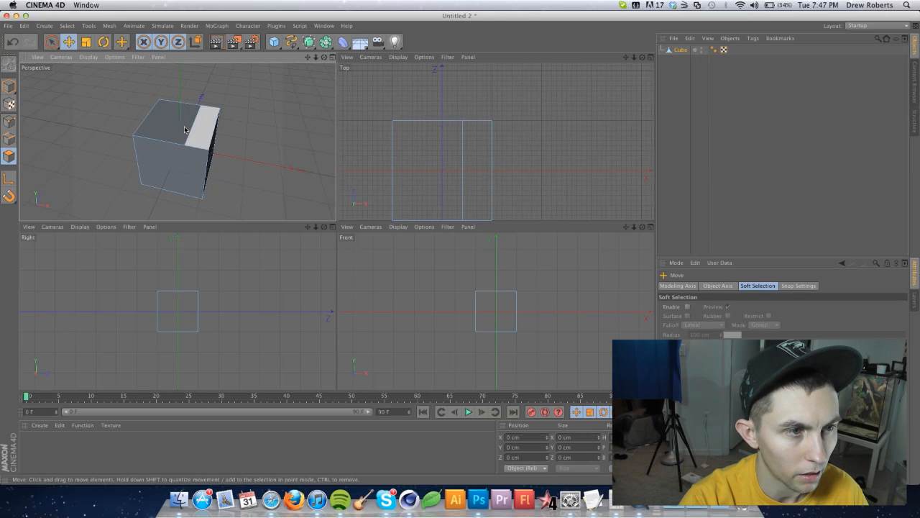
{"action": "left_click", "coordinate": [184, 129]}
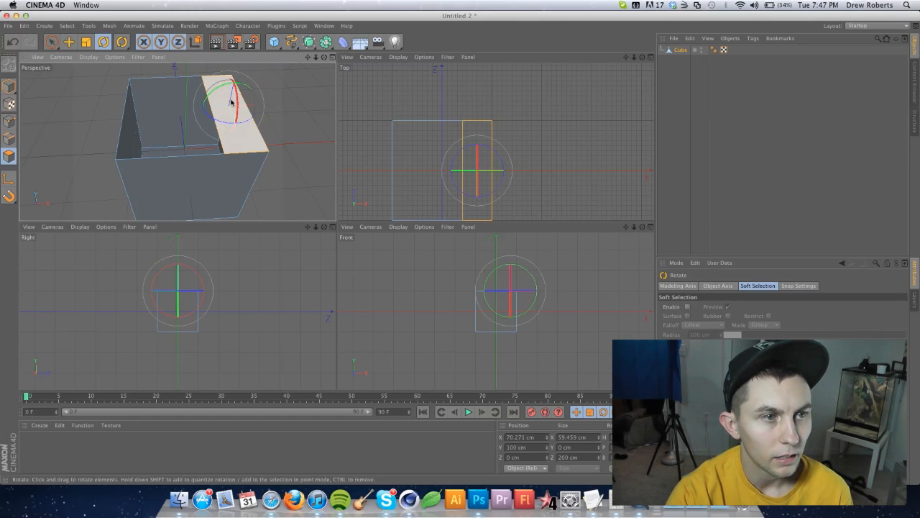
Tilt the strip upward like a flap and bring up its context commands for splitting.
{"action": "left_click_drag", "start_coordinate": [230, 93], "coordinate": [256, 86]}
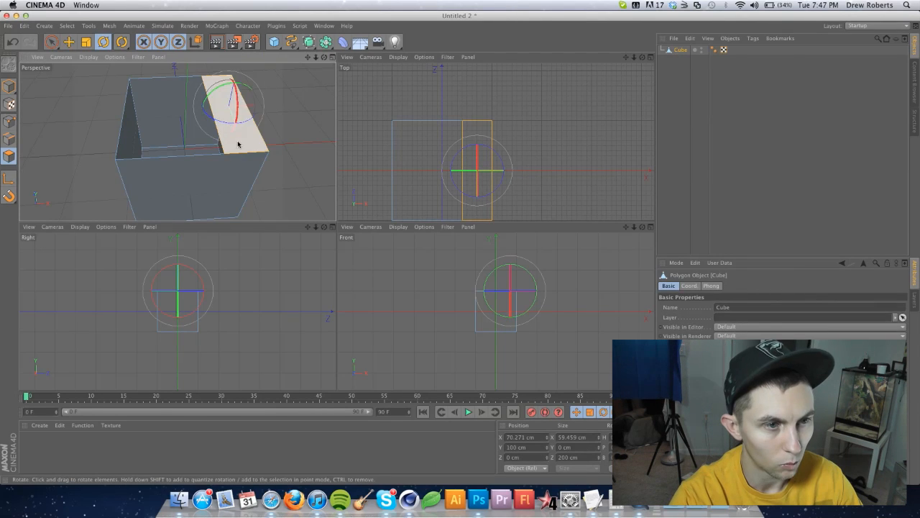
{"action": "right_click", "coordinate": [239, 144]}
{"action": "type", "text": "box"}
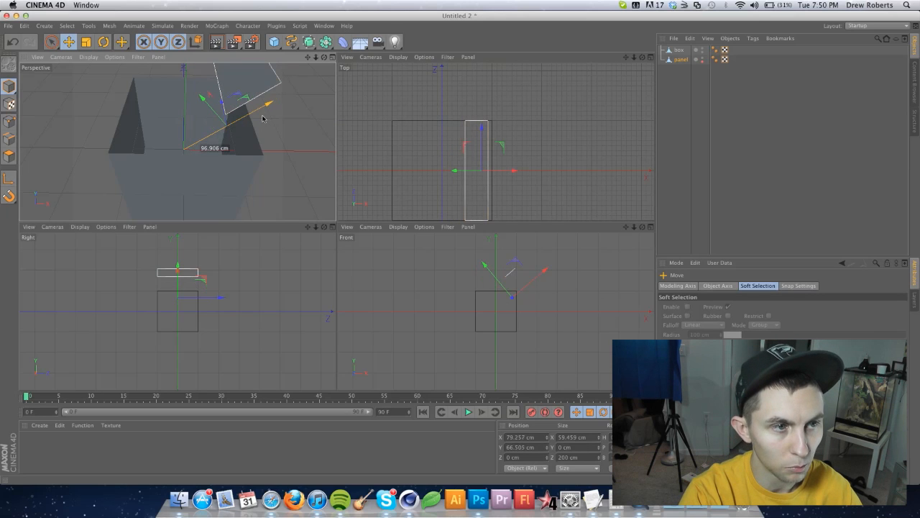
Drag the separated flap panel back to the centre above the box.
{"action": "left_click_drag", "start_coordinate": [252, 115], "coordinate": [242, 115]}
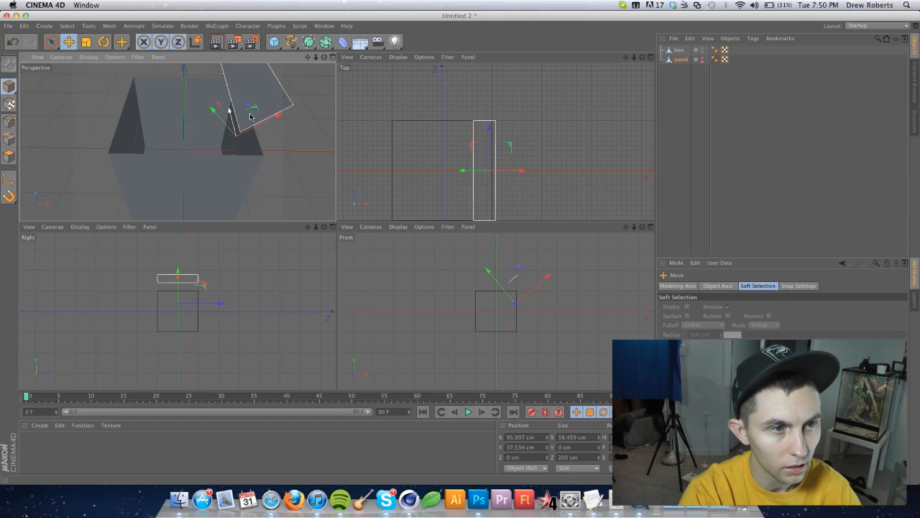
{"action": "left_click_drag", "start_coordinate": [251, 115], "coordinate": [187, 141]}
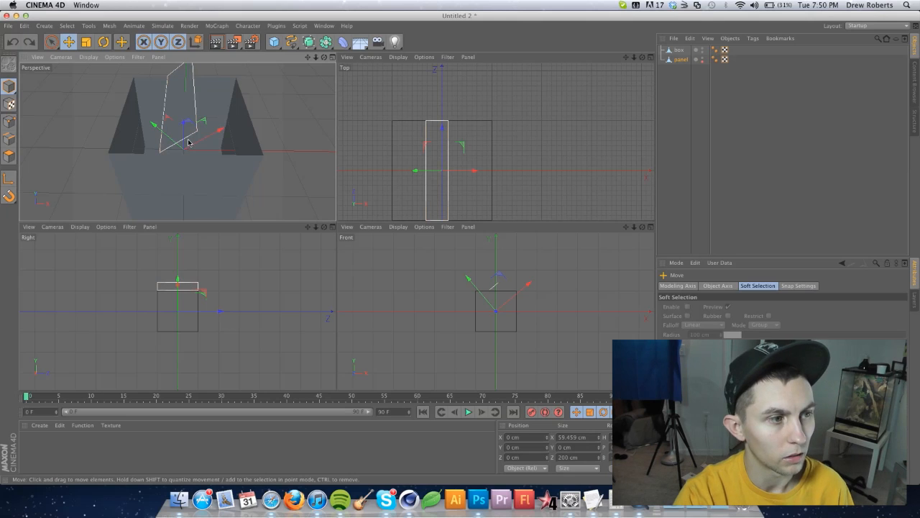
{"action": "mouse_move", "coordinate": [8, 181]}
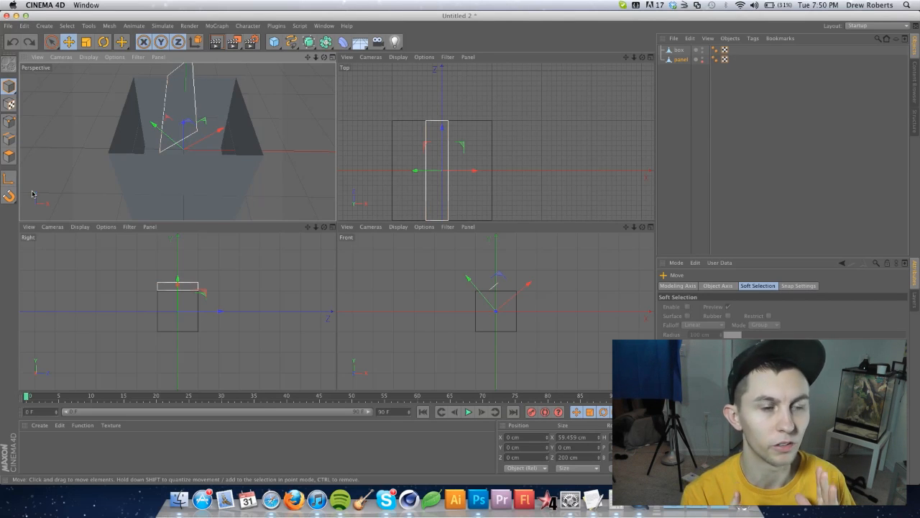
Activate Rotate and enable Axis Modification for the flap panel's pivot.
{"action": "left_click", "coordinate": [103, 41]}
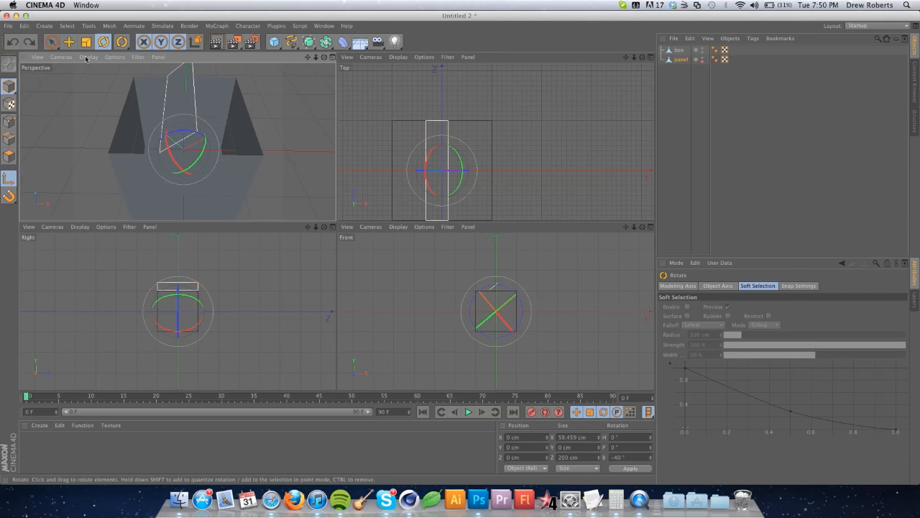
{"action": "left_click", "coordinate": [626, 457]}
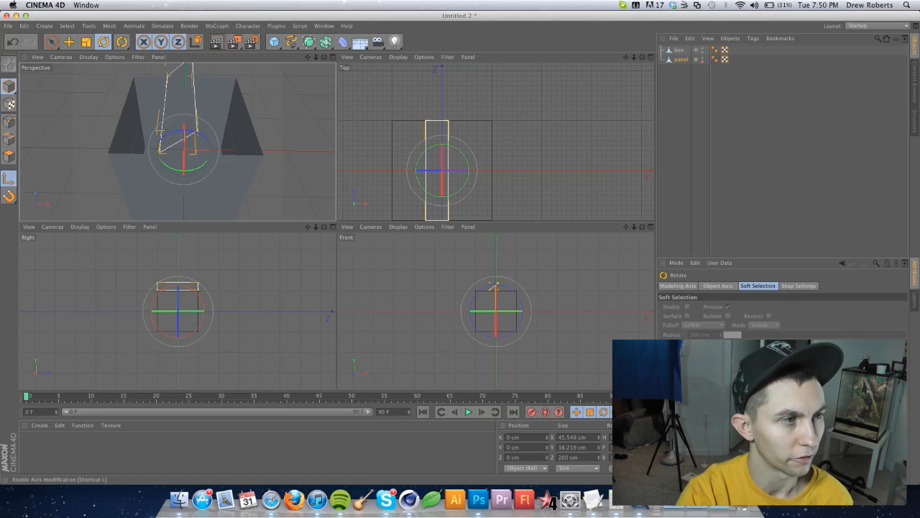
{"action": "mouse_move", "coordinate": [10, 178]}
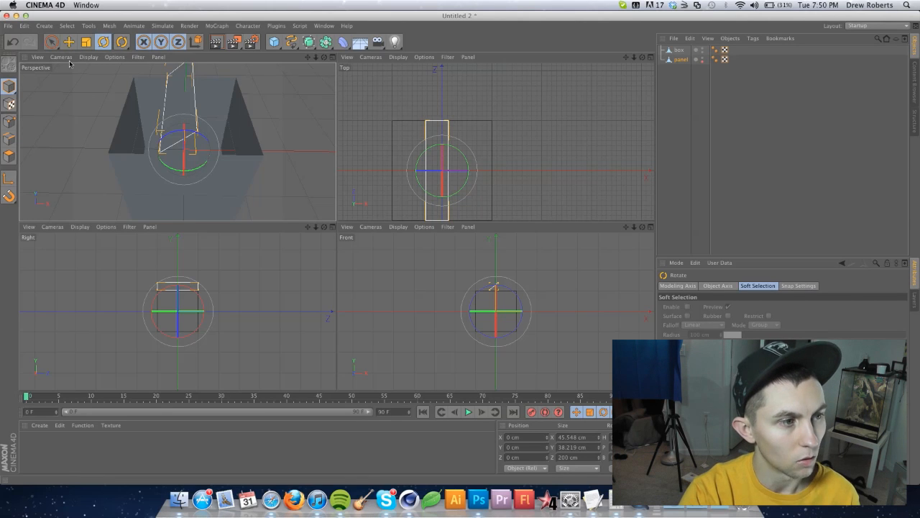
{"action": "mouse_move", "coordinate": [69, 41]}
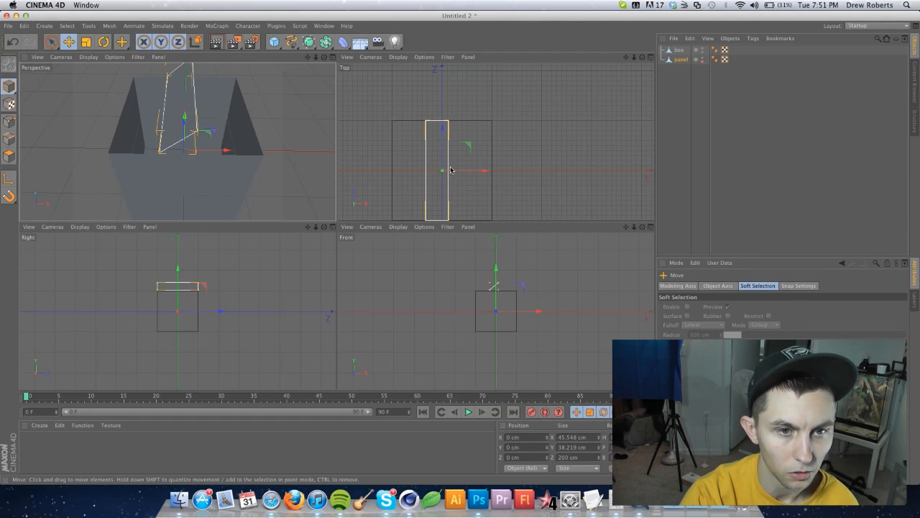
Slide the flap panel in the Top view out to the box's right top edge.
{"action": "left_click_drag", "start_coordinate": [441, 169], "coordinate": [491, 171]}
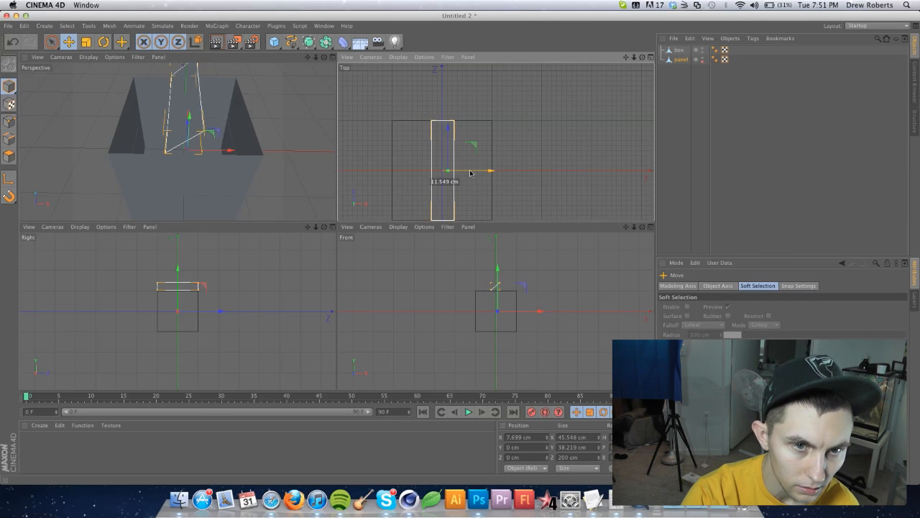
{"action": "left_click_drag", "start_coordinate": [447, 171], "coordinate": [534, 172]}
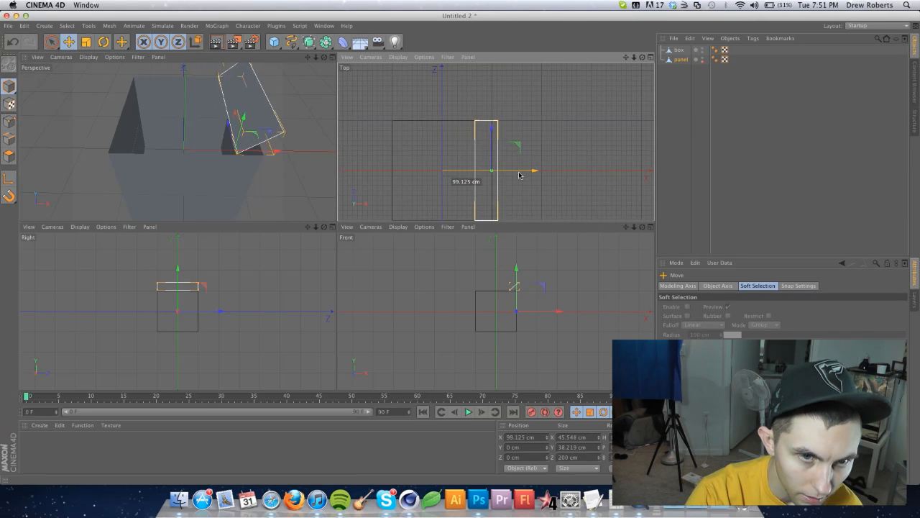
{"action": "left_click_drag", "start_coordinate": [492, 171], "coordinate": [498, 171]}
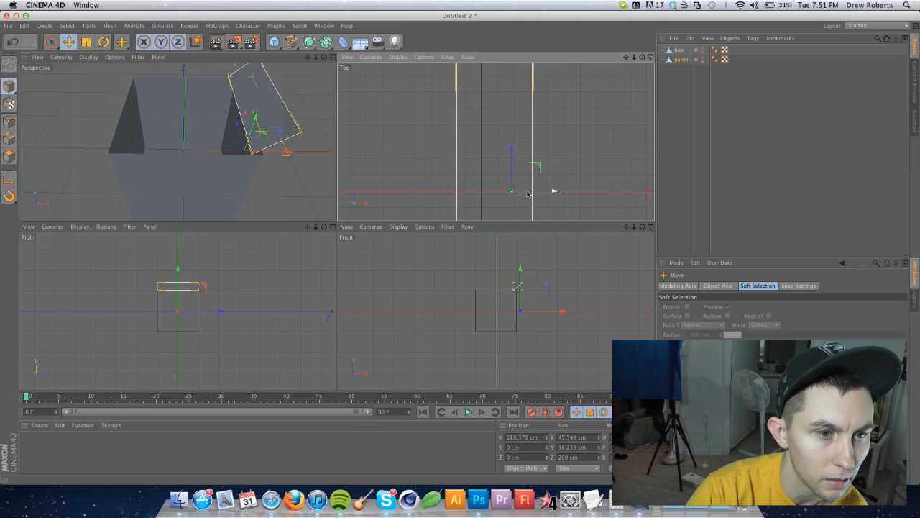
{"action": "left_click_drag", "start_coordinate": [512, 190], "coordinate": [558, 192]}
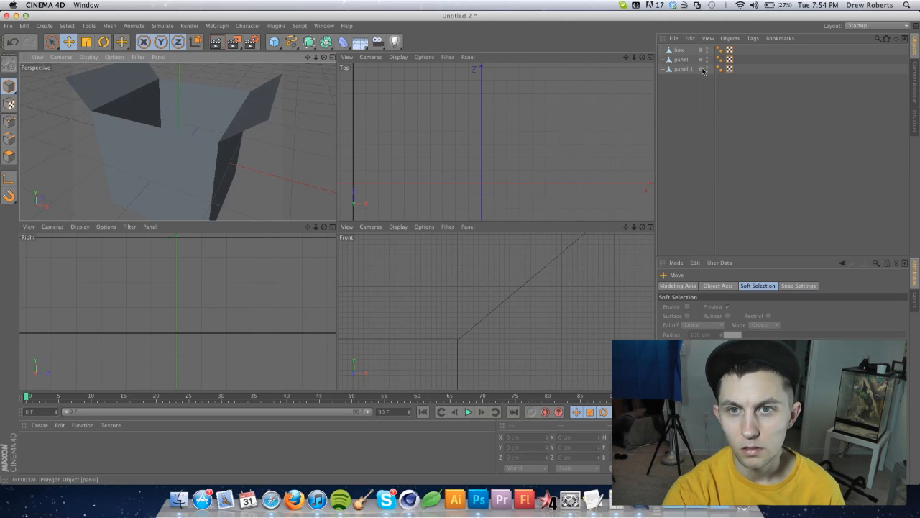
Group the two flap panel objects under a null via Group Objects in the Object Manager.
{"action": "left_click", "coordinate": [682, 69]}
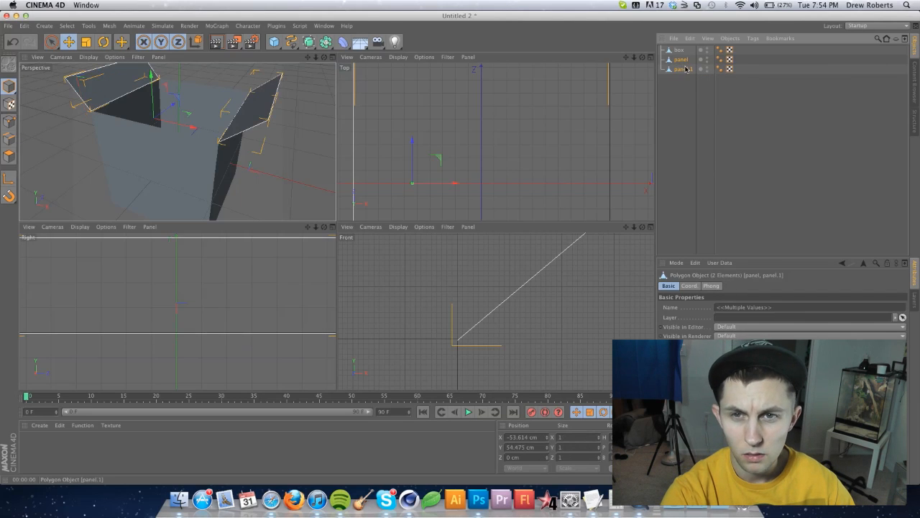
{"action": "right_click", "coordinate": [681, 59]}
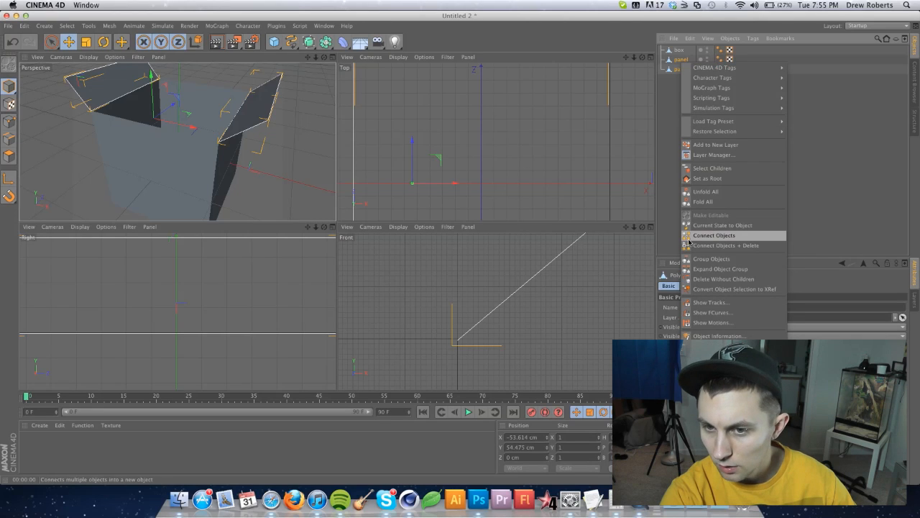
{"action": "left_click", "coordinate": [713, 235]}
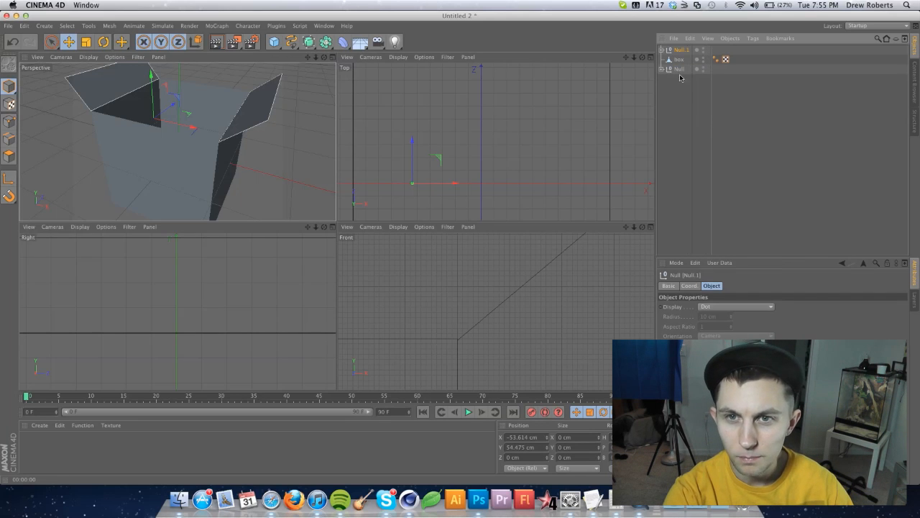
Move the grouped flap panel in the Top view onto the box's back top edge.
{"action": "left_click", "coordinate": [104, 40]}
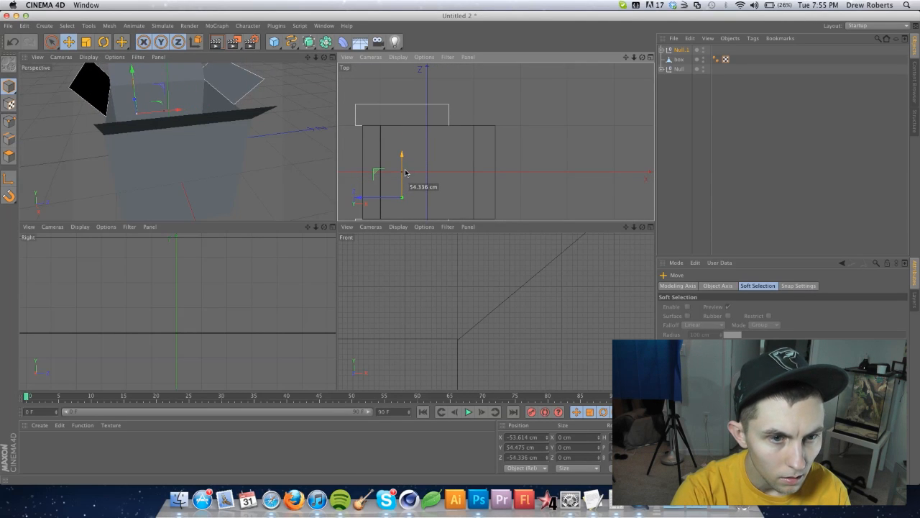
{"action": "left_click_drag", "start_coordinate": [402, 173], "coordinate": [428, 199]}
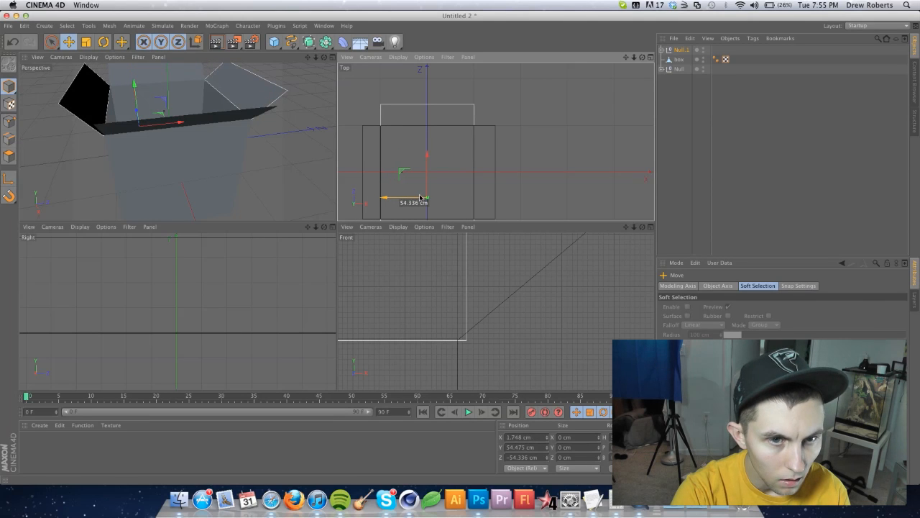